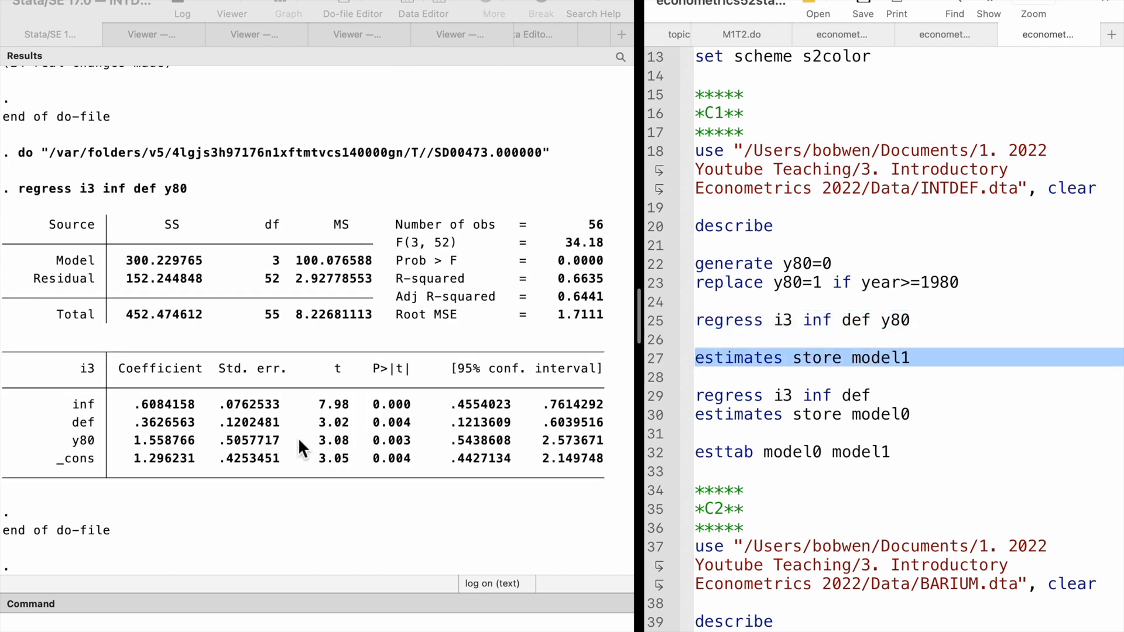
mouse_move(225, 457)
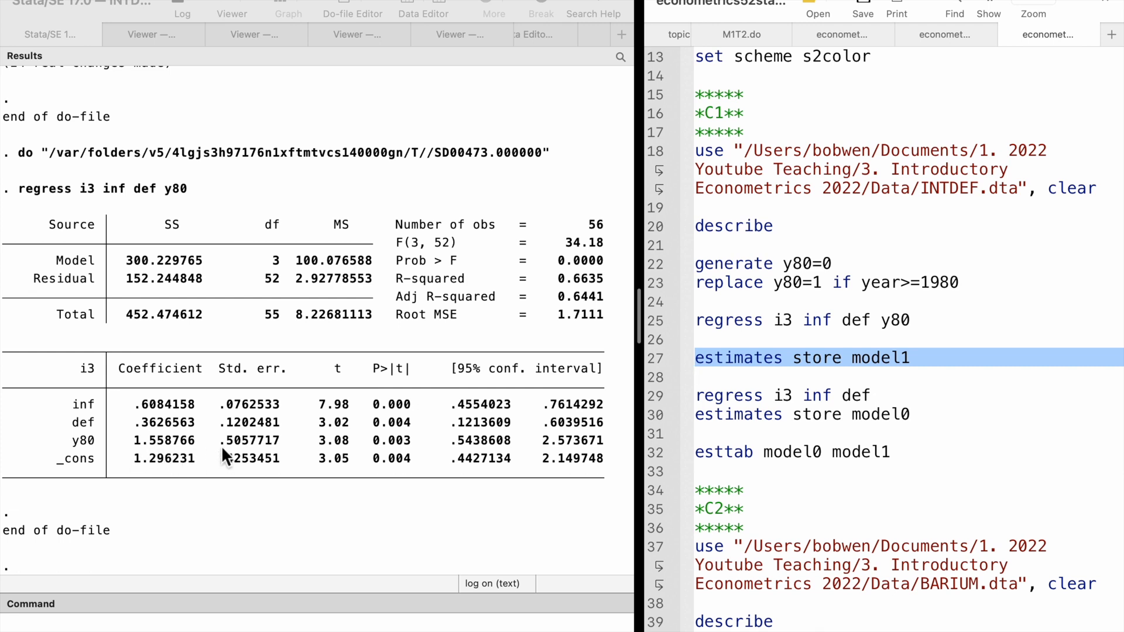
mouse_move(424, 473)
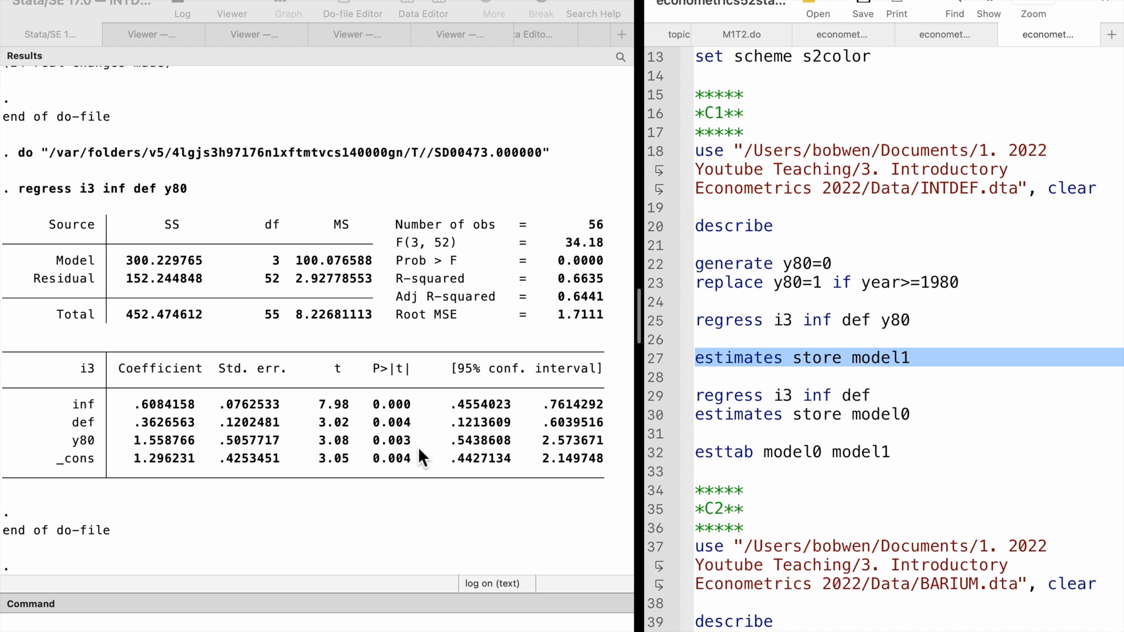
mouse_move(463, 440)
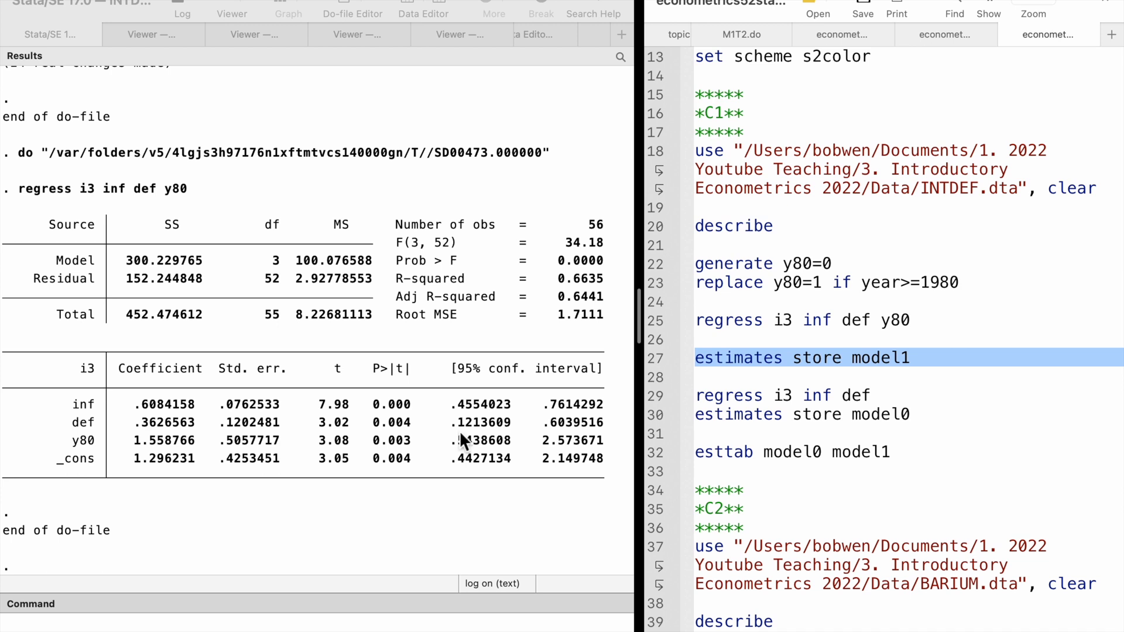
mouse_move(655, 374)
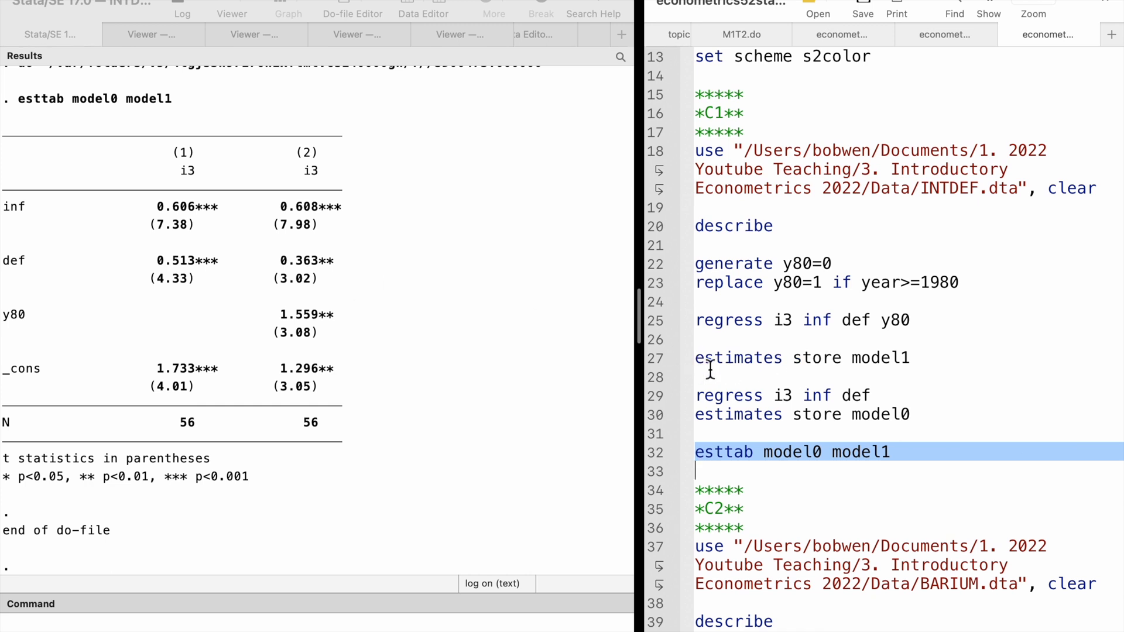
mouse_move(713, 472)
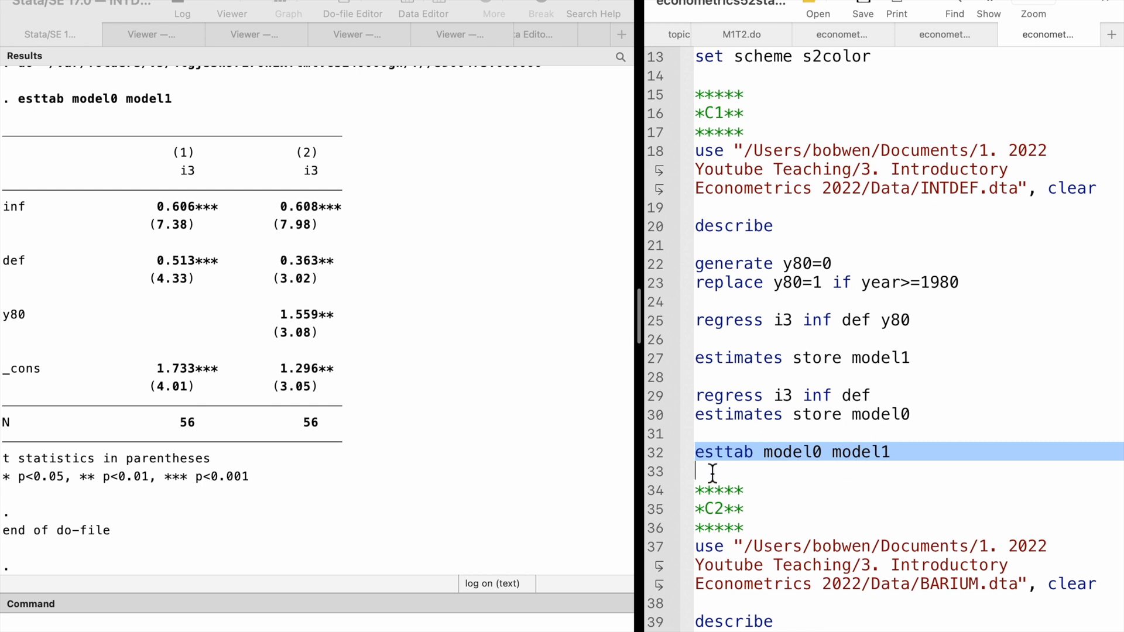
mouse_move(895, 480)
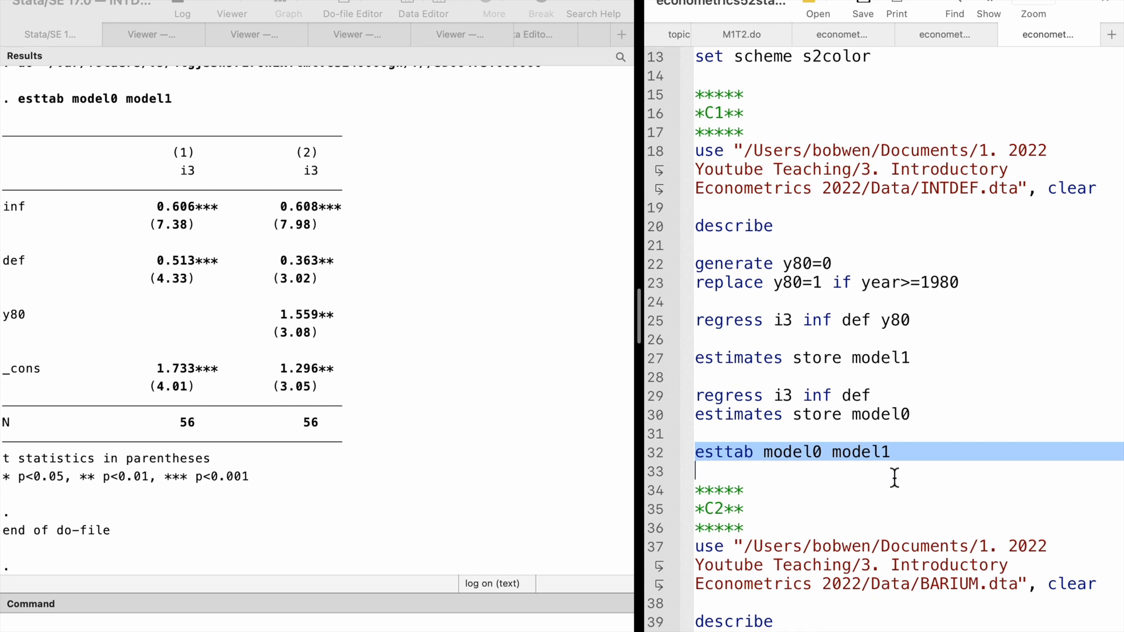
mouse_move(602, 232)
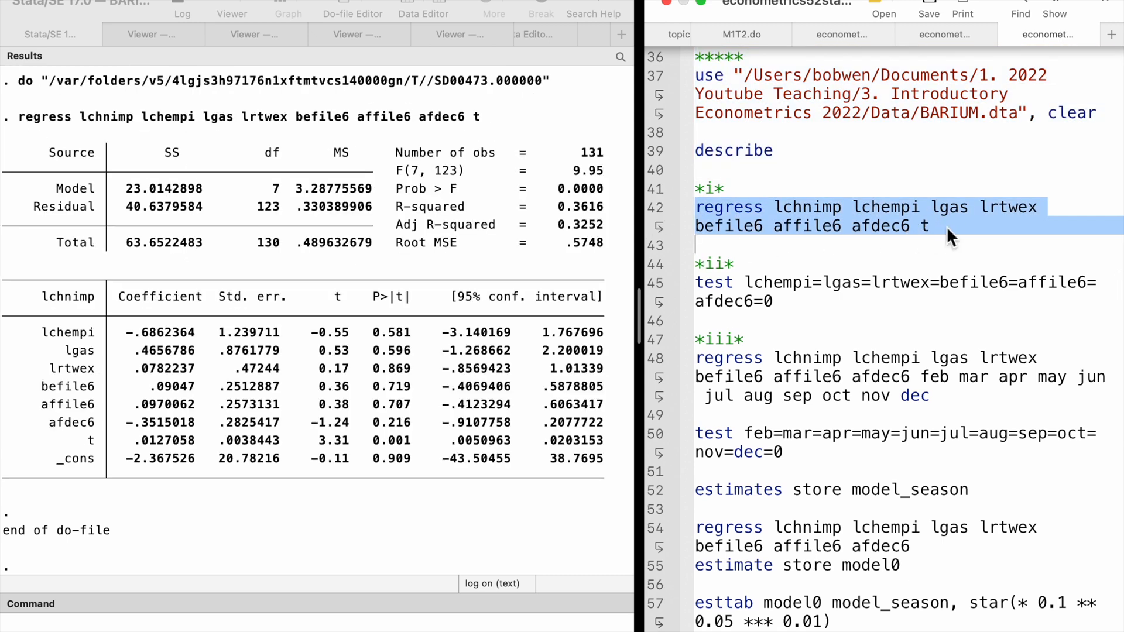
mouse_move(279, 358)
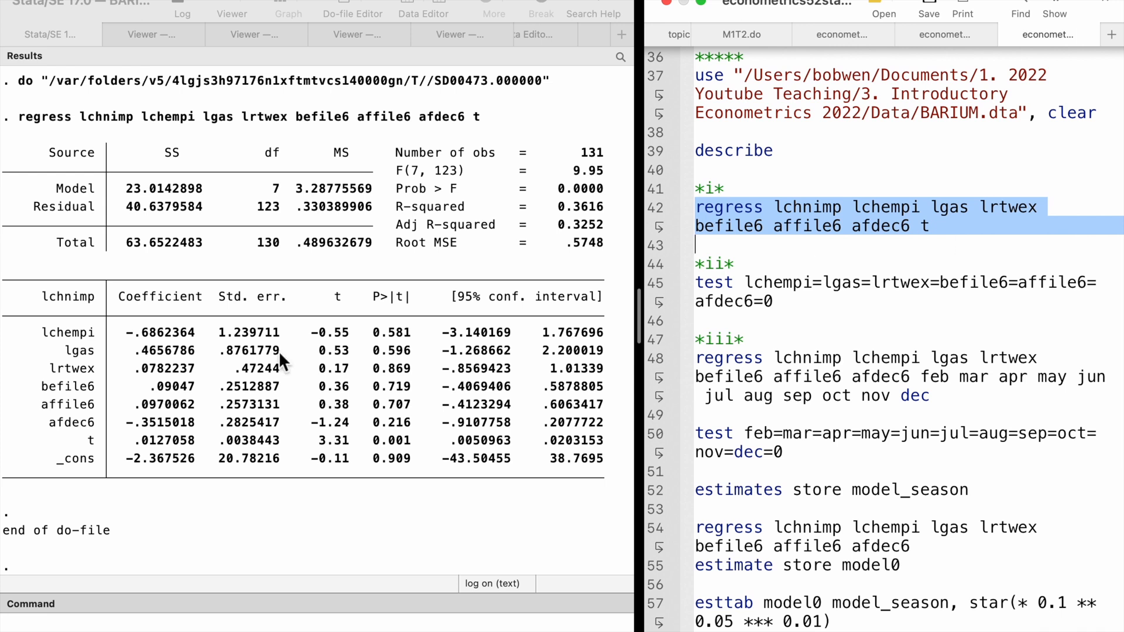
mouse_move(428, 373)
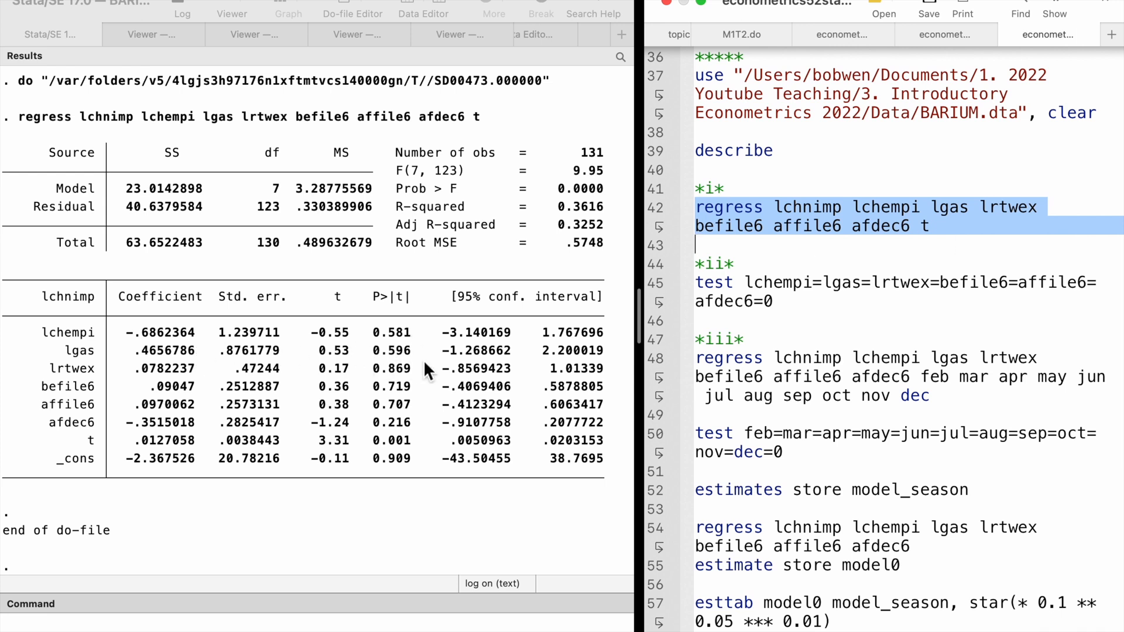
mouse_move(412, 445)
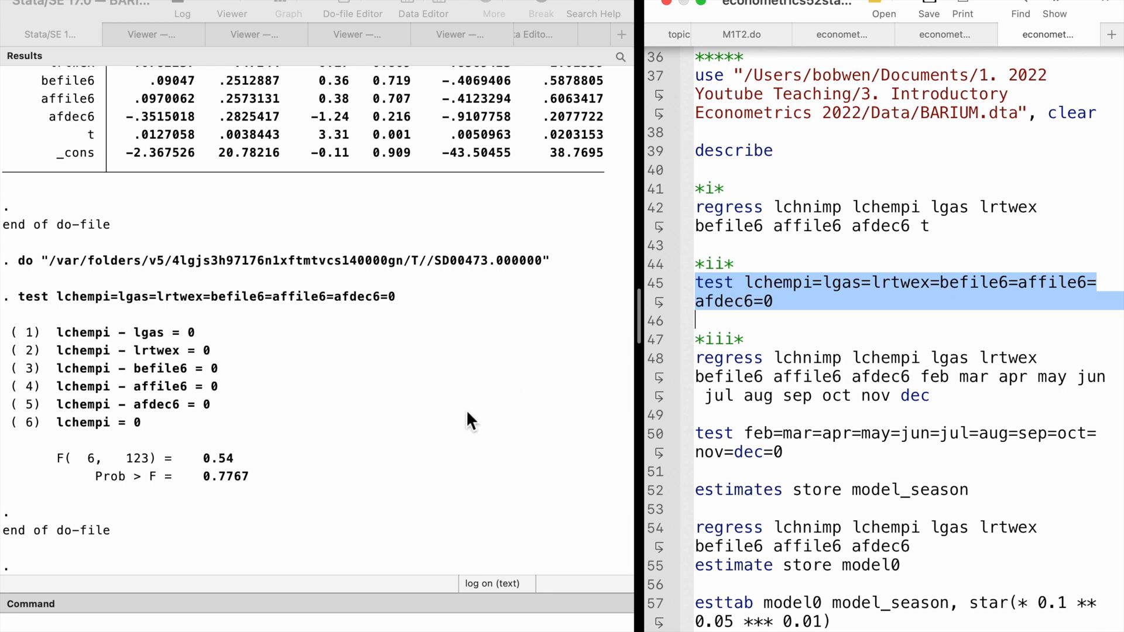
mouse_move(248, 478)
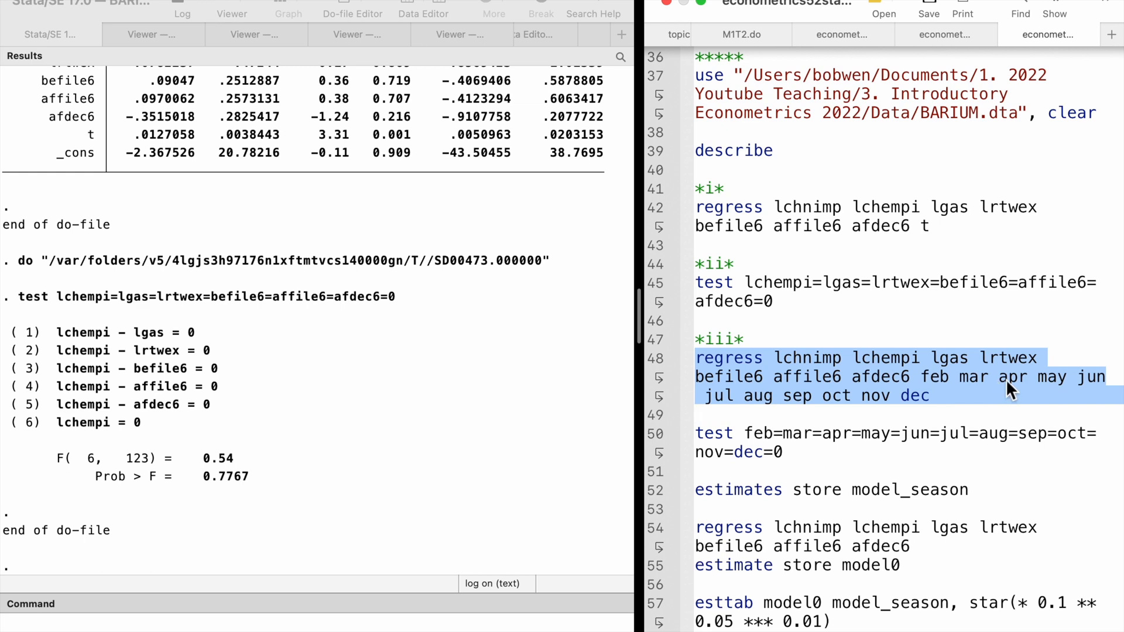
mouse_move(727, 416)
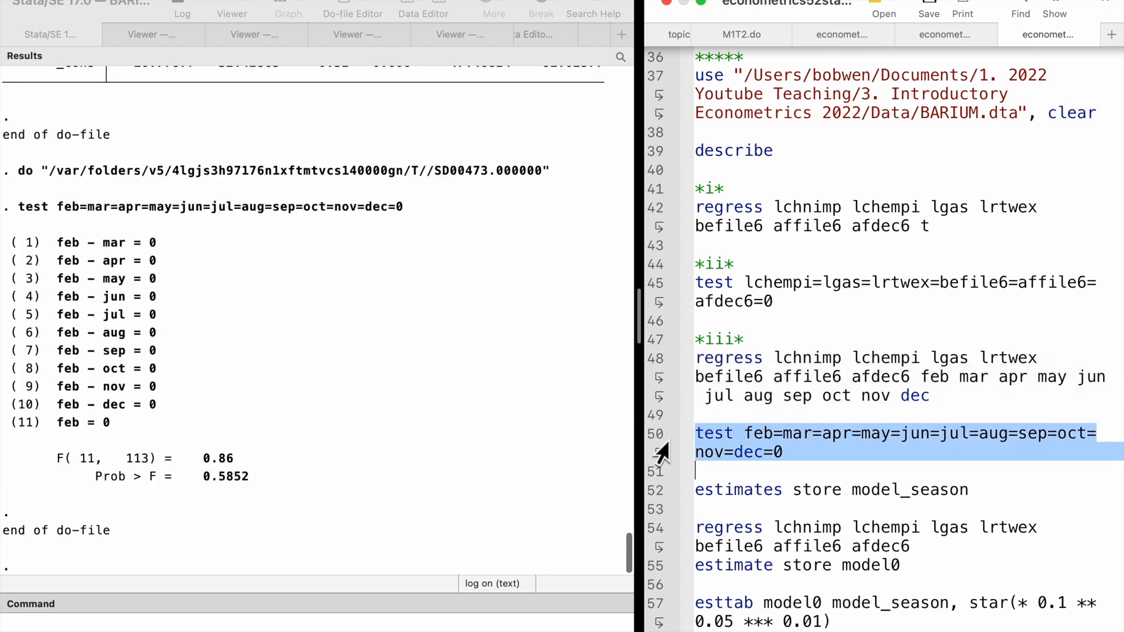
mouse_move(231, 489)
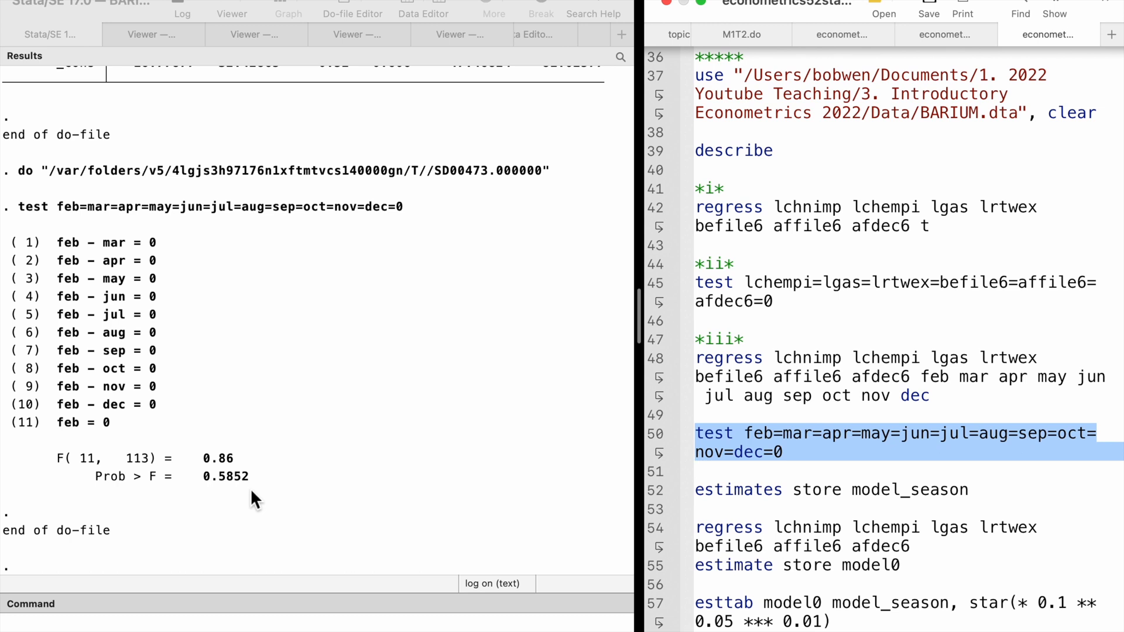
mouse_move(517, 521)
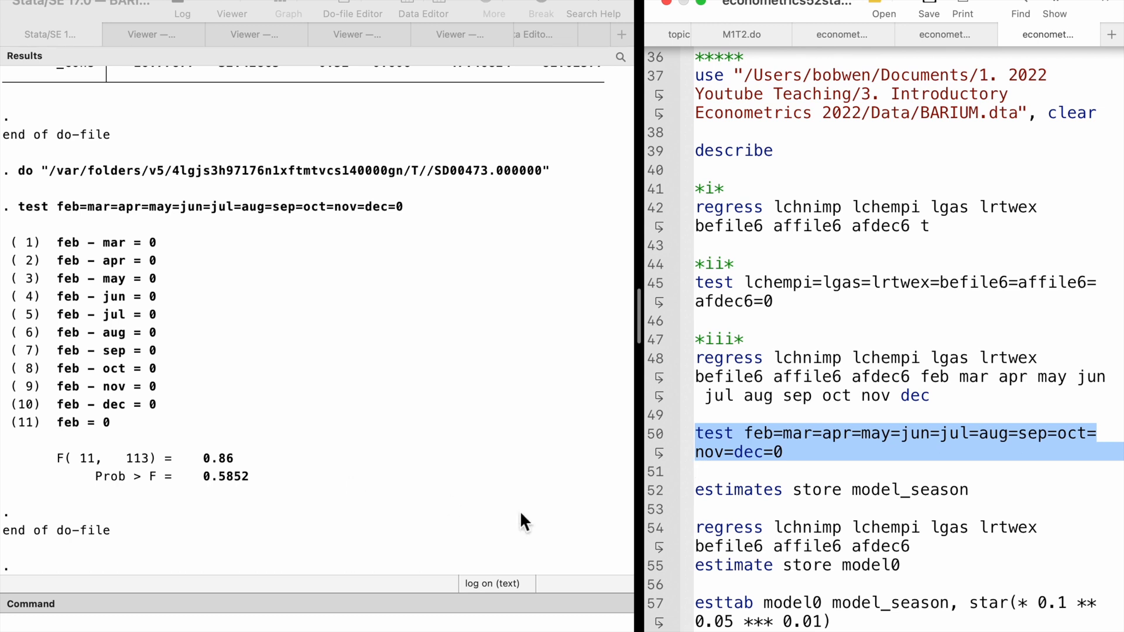
Step: Run the esttab model0 model_season line to show the starred model comparison table
left_click(811, 490)
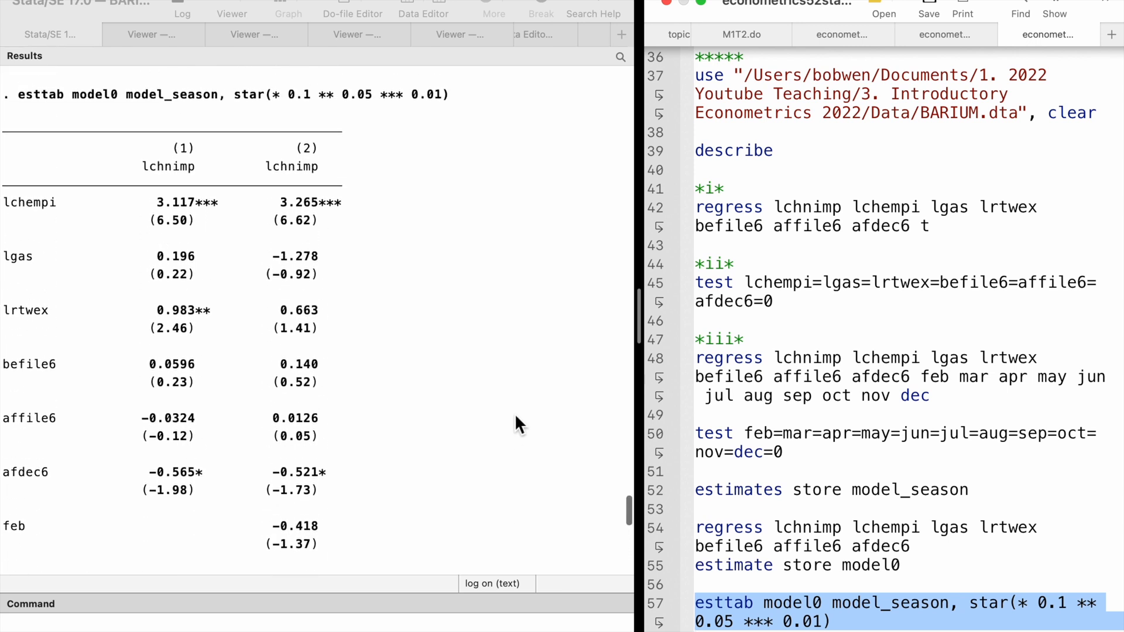
mouse_move(304, 240)
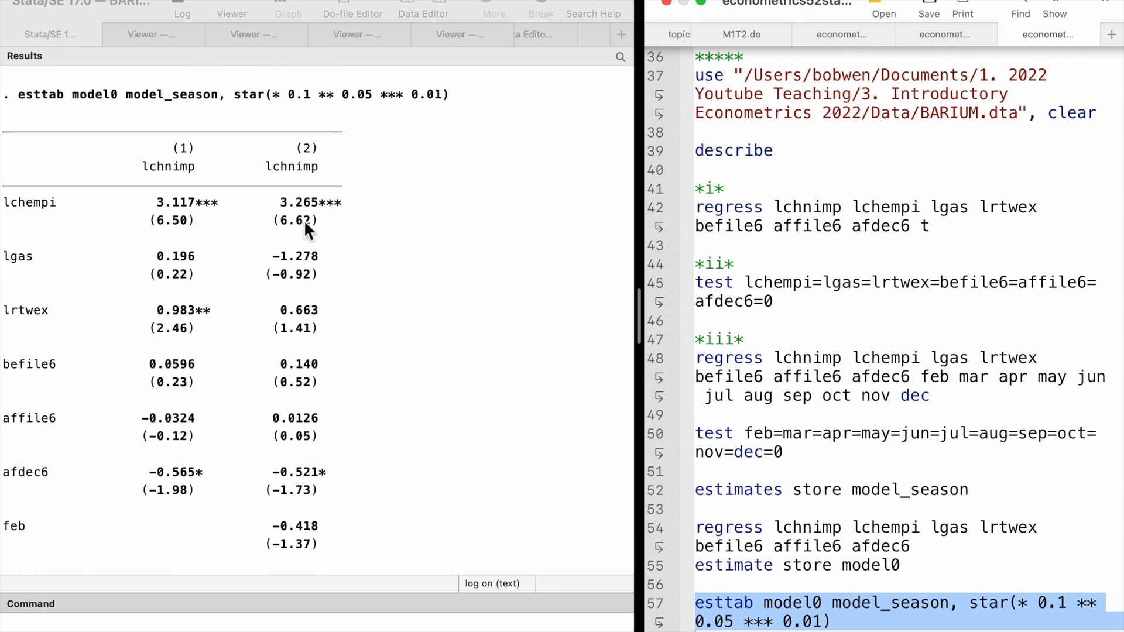
mouse_move(337, 230)
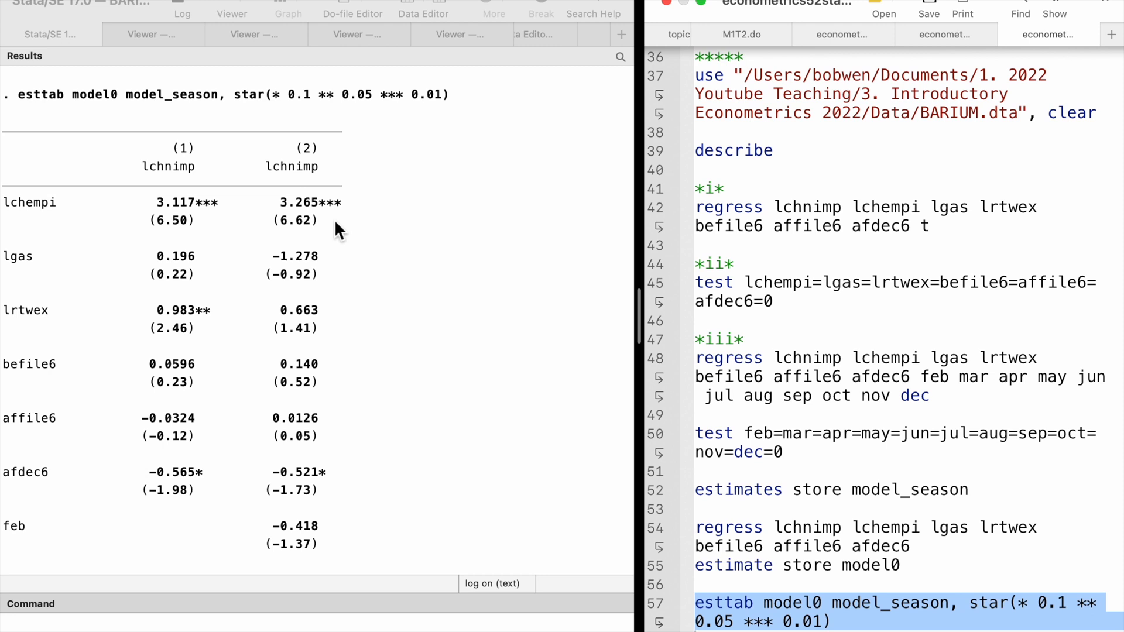
mouse_move(276, 269)
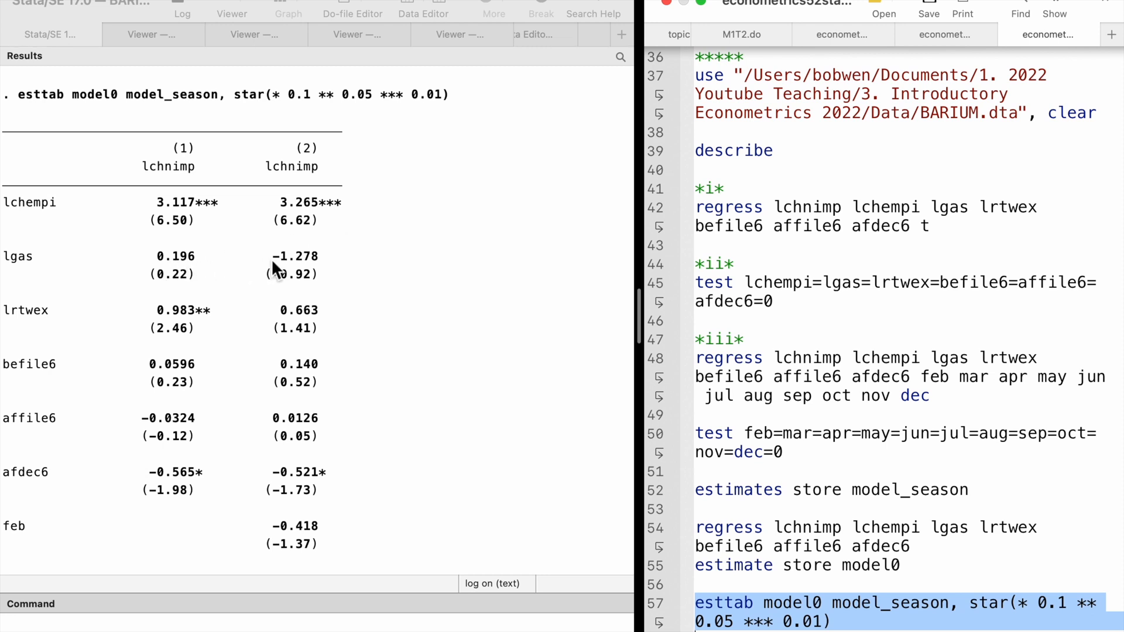
mouse_move(305, 288)
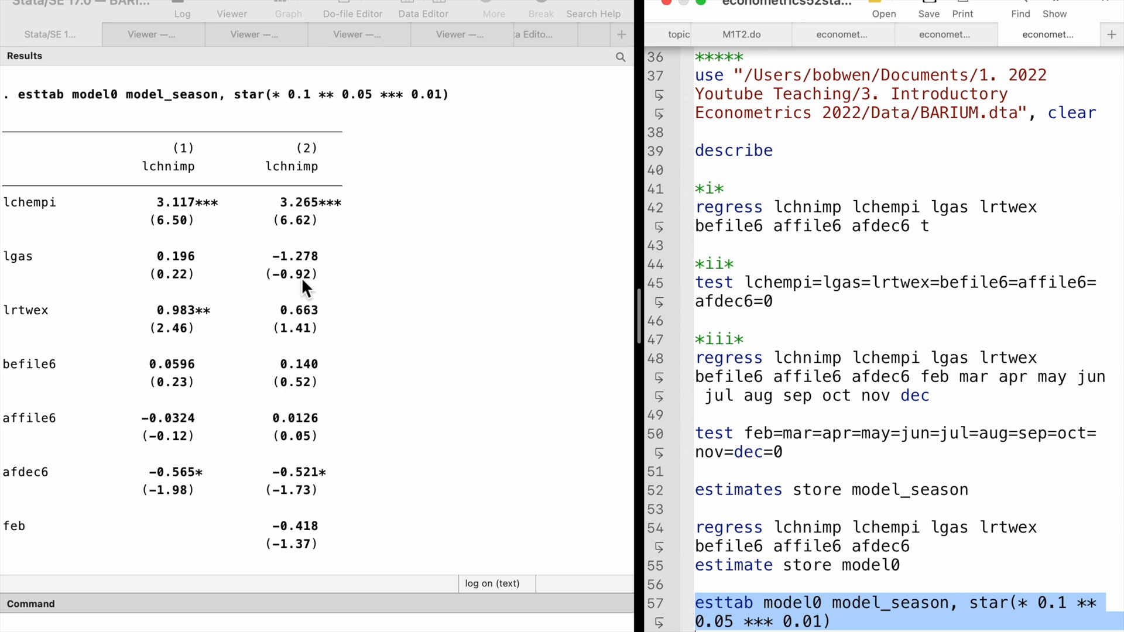
mouse_move(267, 331)
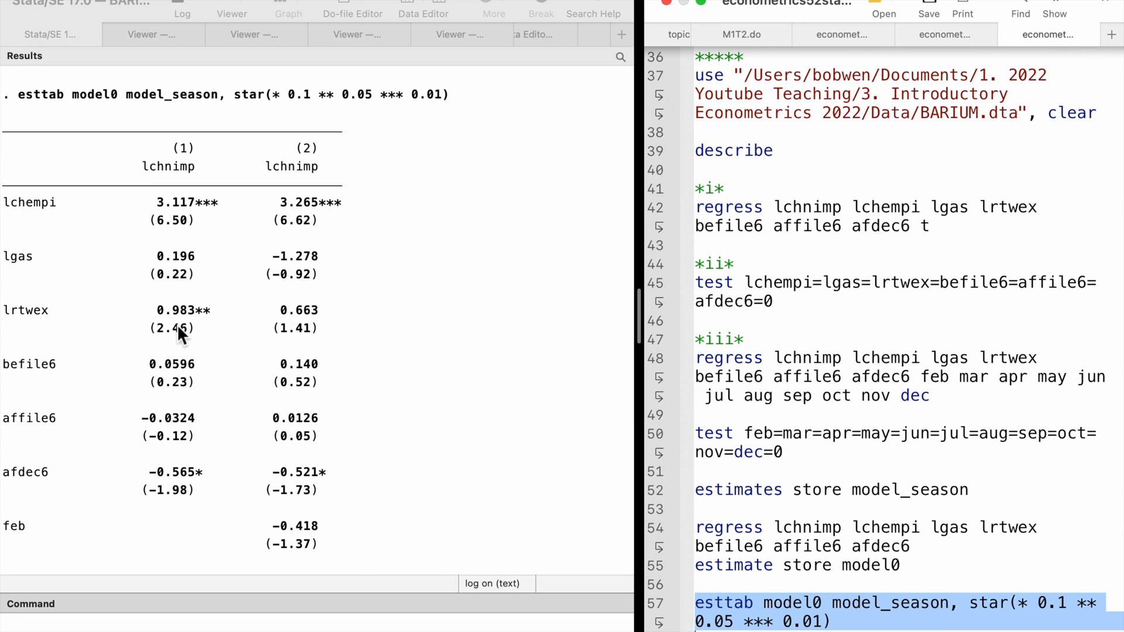
mouse_move(177, 346)
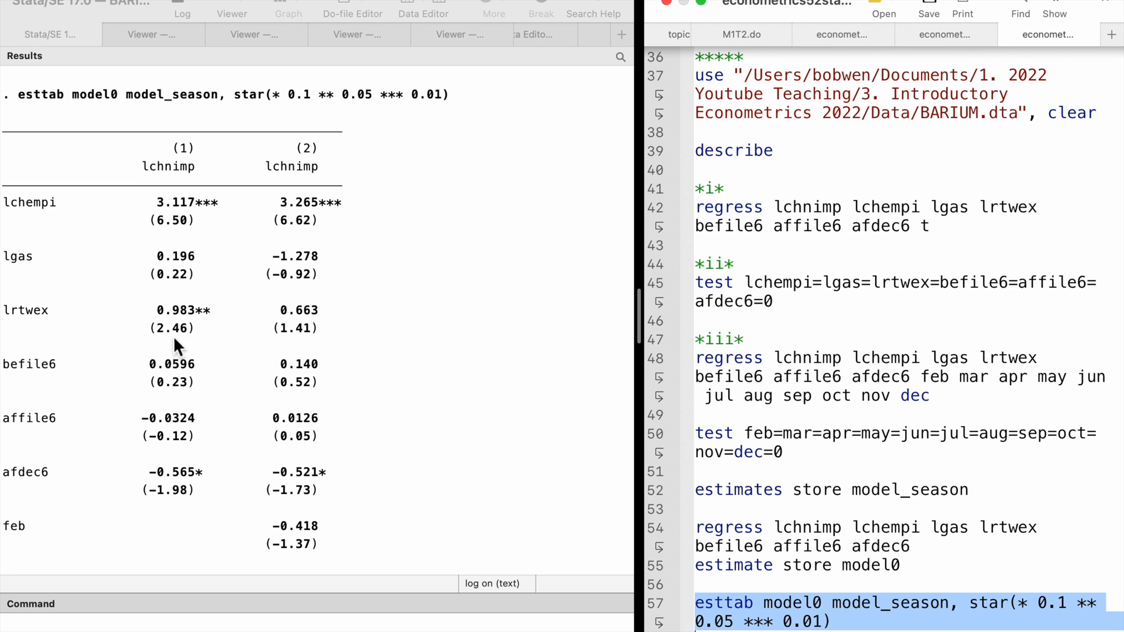
mouse_move(183, 387)
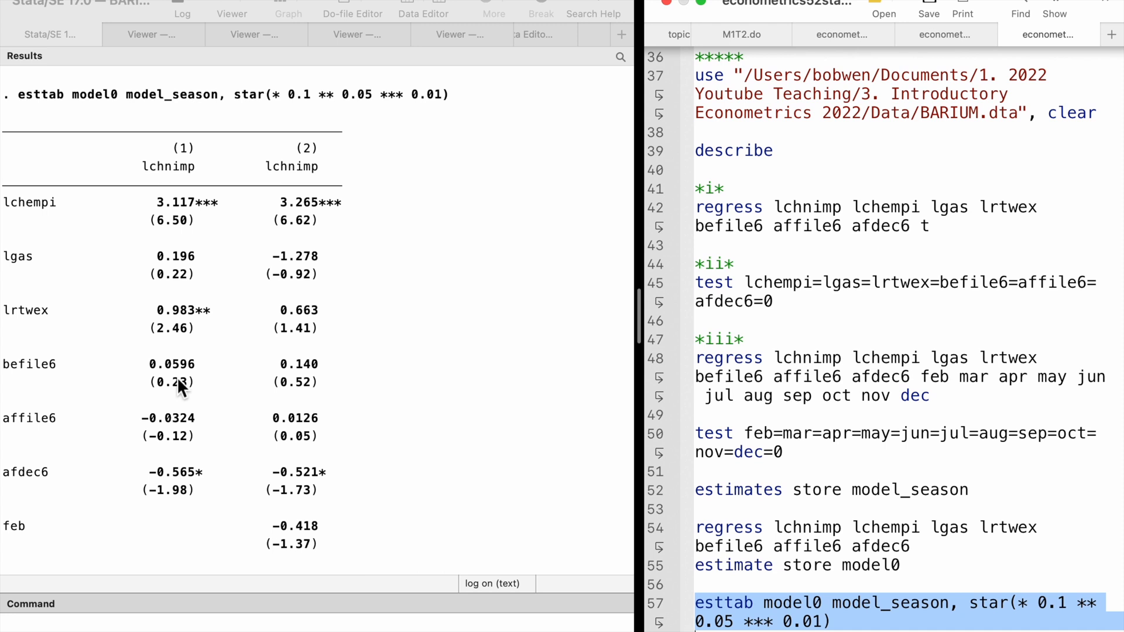
mouse_move(279, 440)
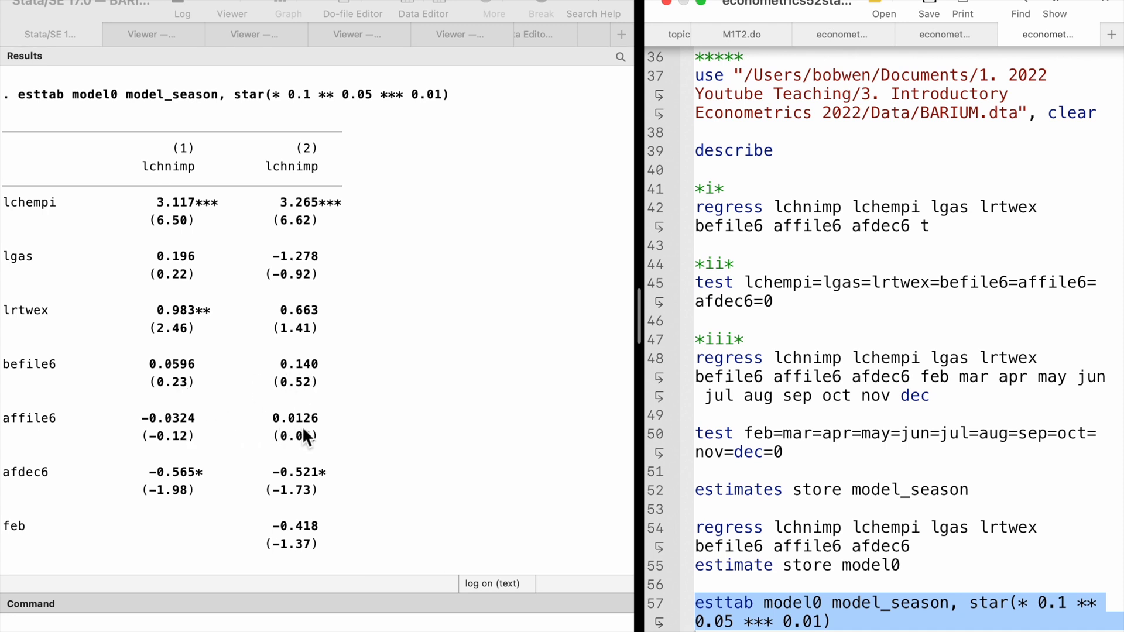
mouse_move(261, 469)
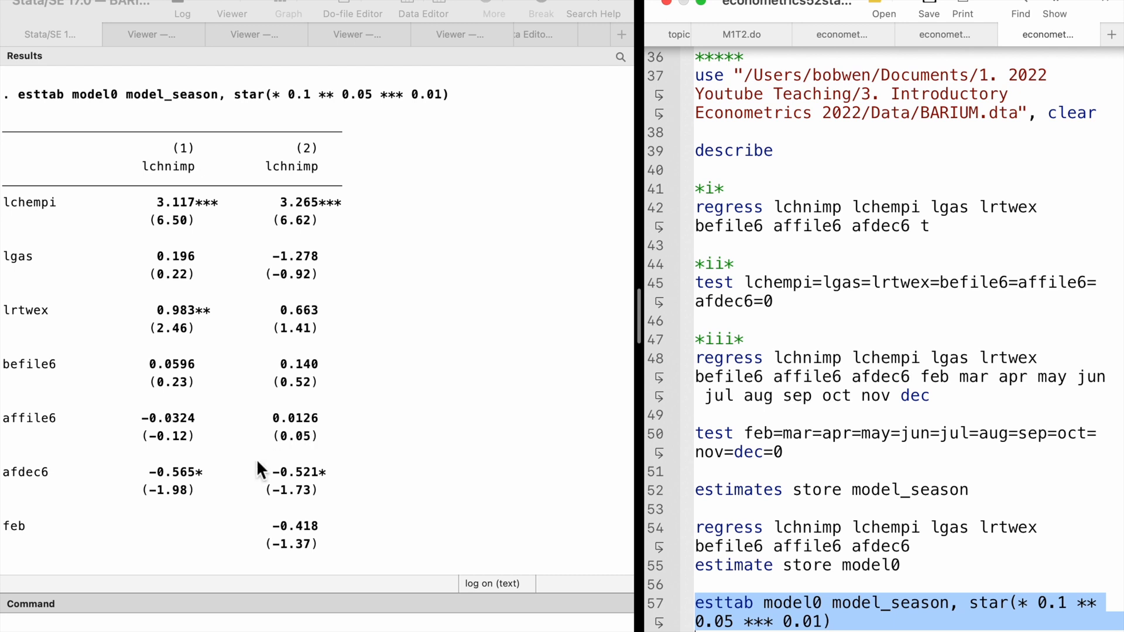
mouse_move(305, 494)
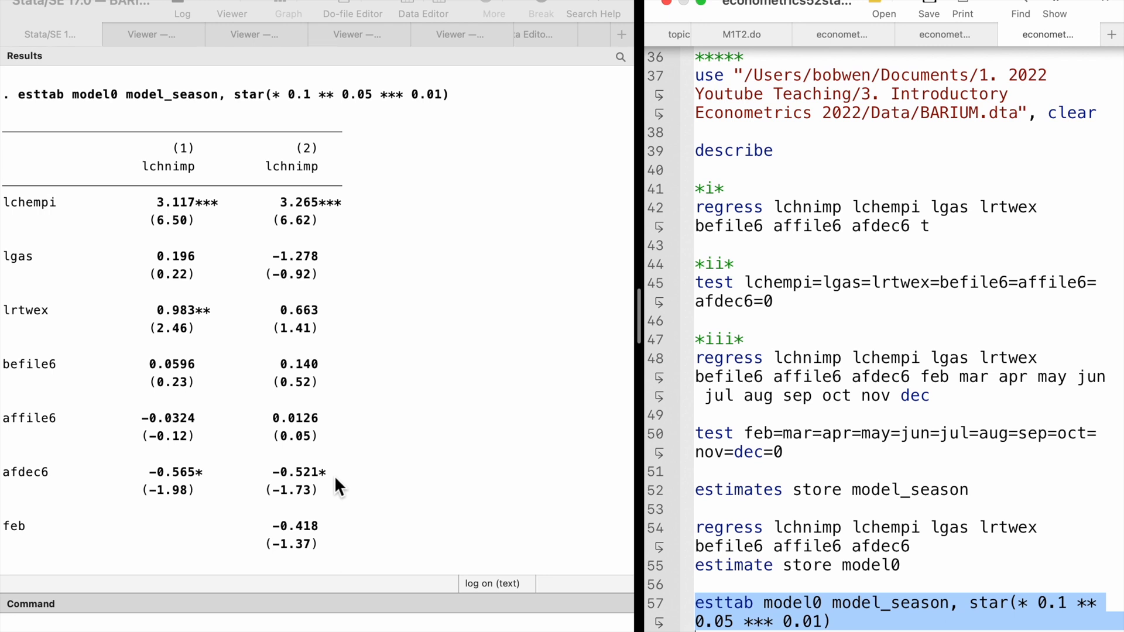
mouse_move(724, 451)
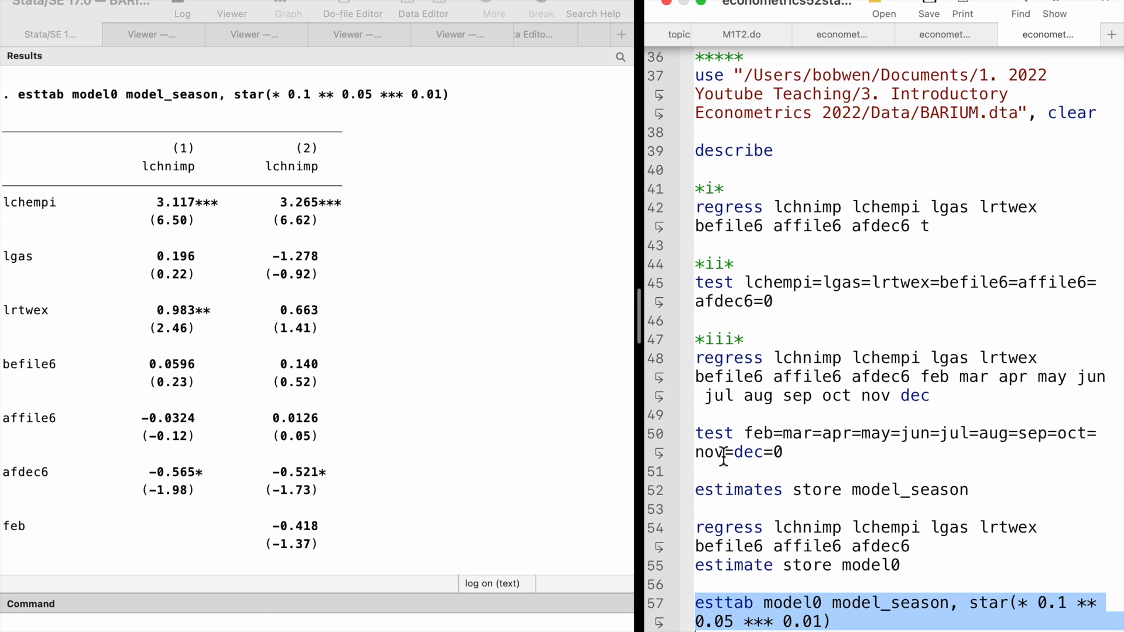
scroll("down", 3)
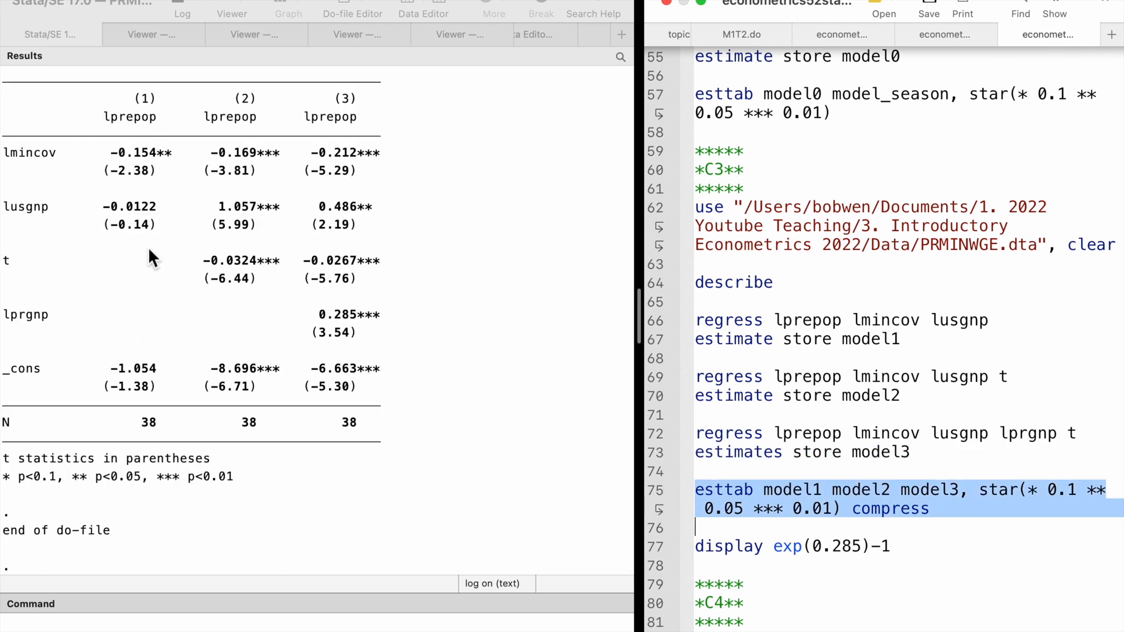
mouse_move(250, 405)
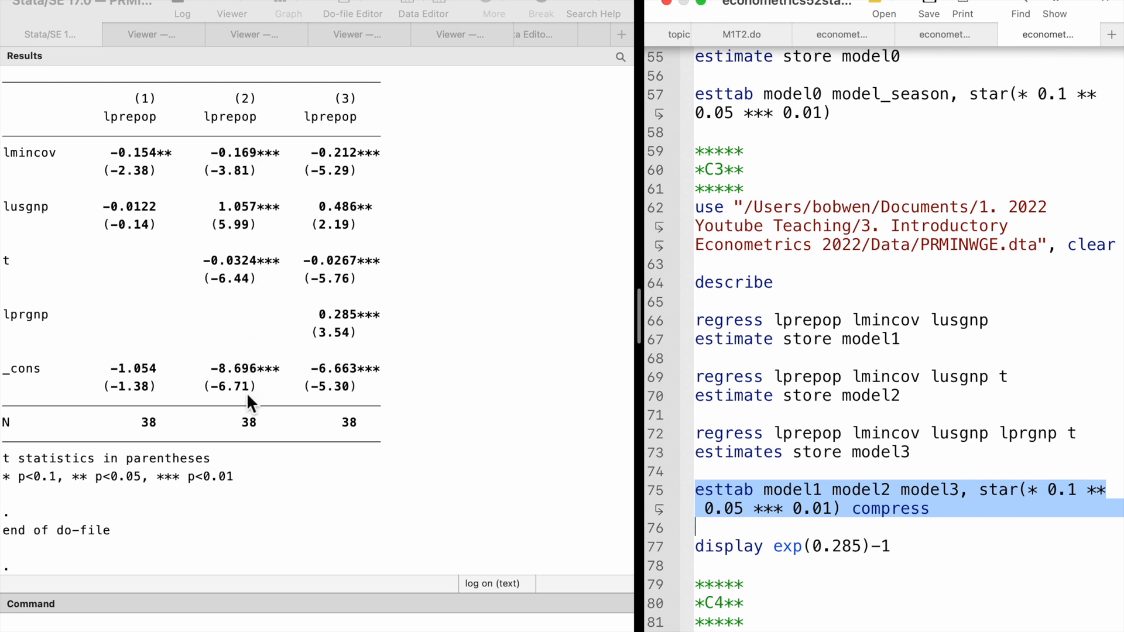
mouse_move(357, 371)
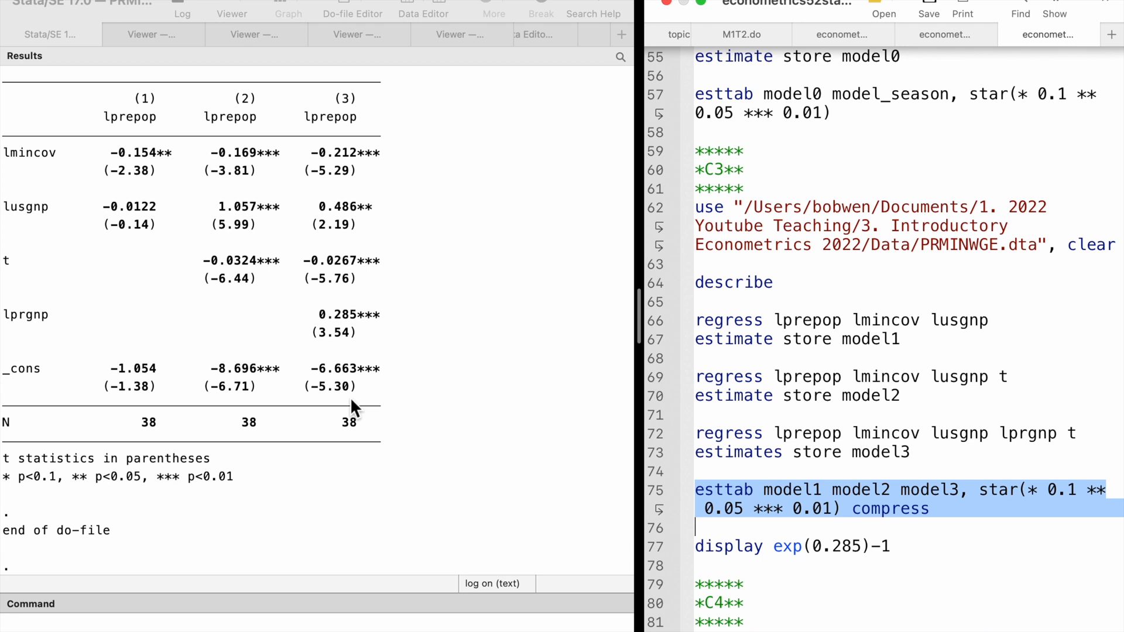
mouse_move(63, 356)
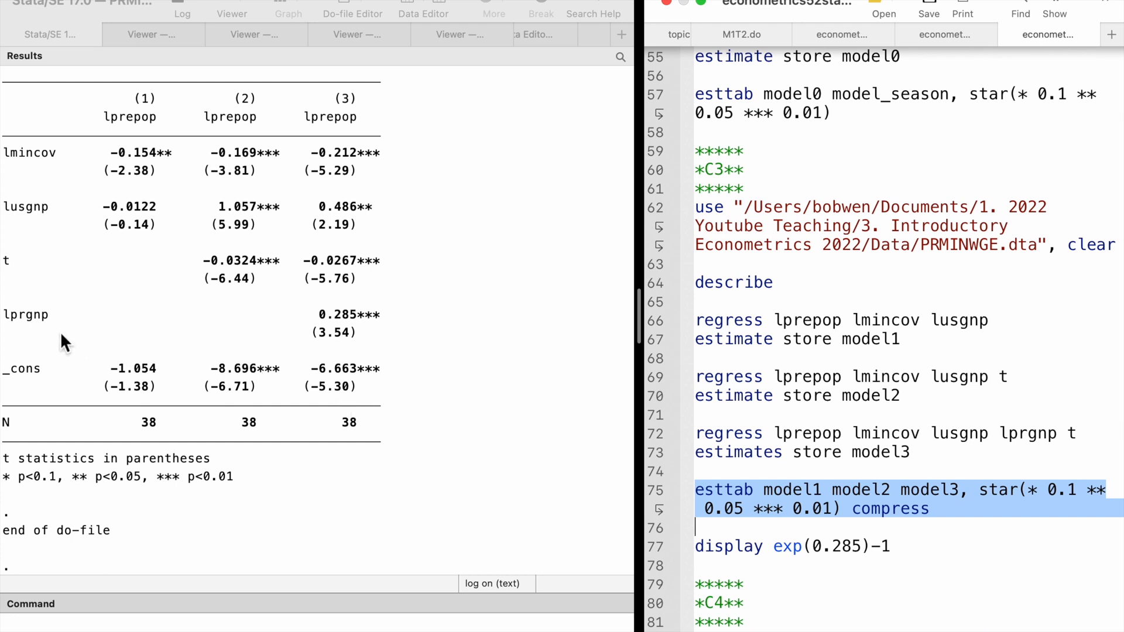
mouse_move(379, 312)
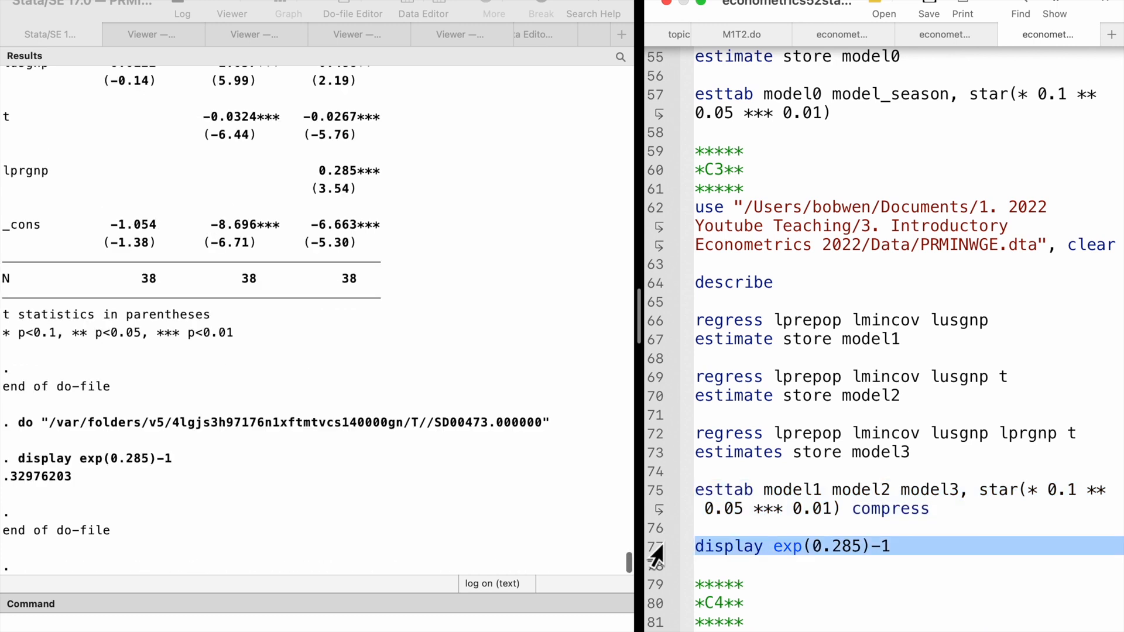
mouse_move(322, 426)
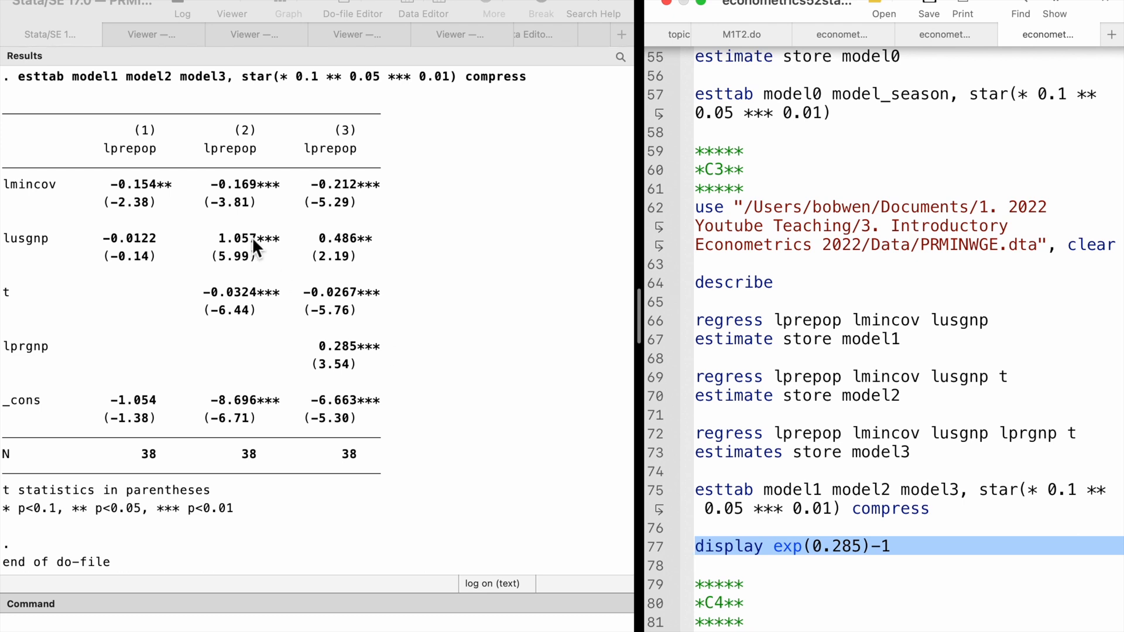
mouse_move(308, 198)
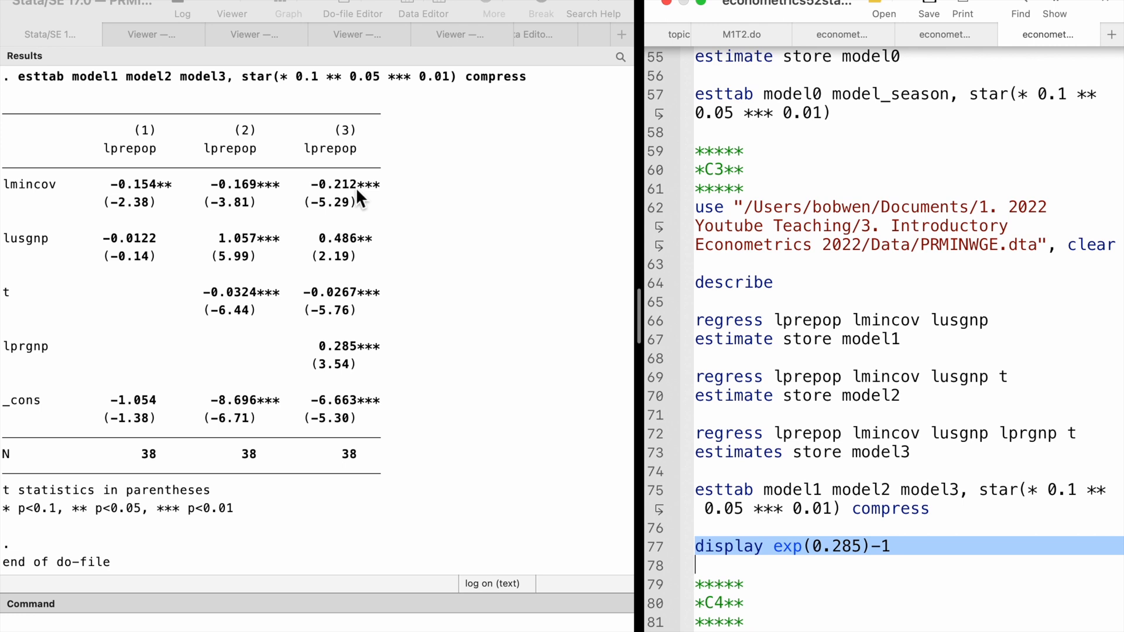
mouse_move(378, 208)
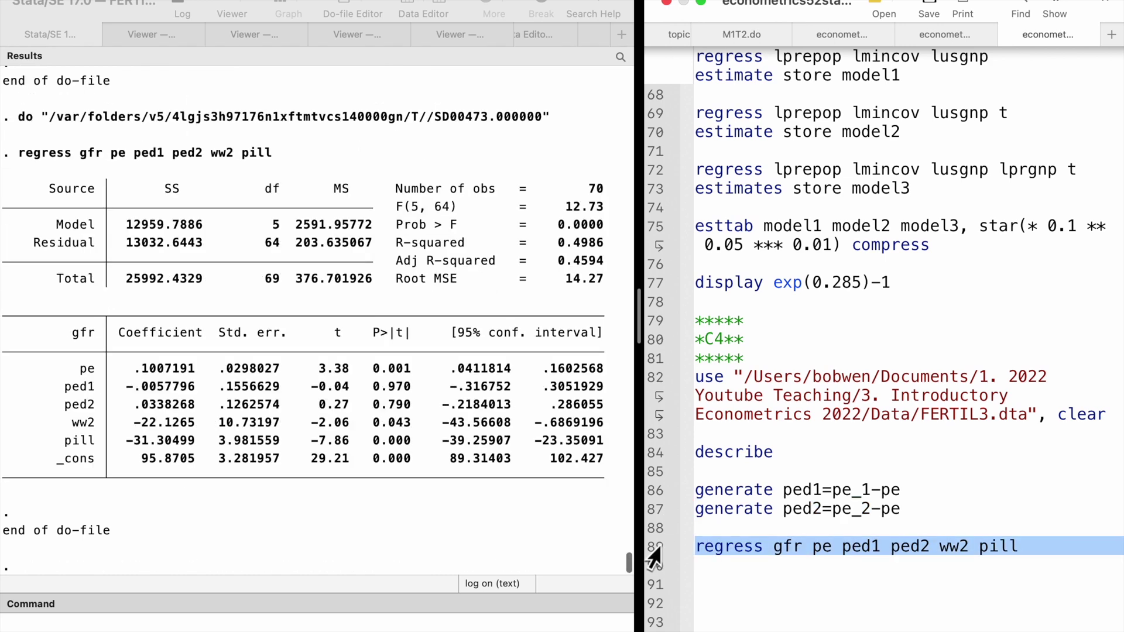
mouse_move(225, 382)
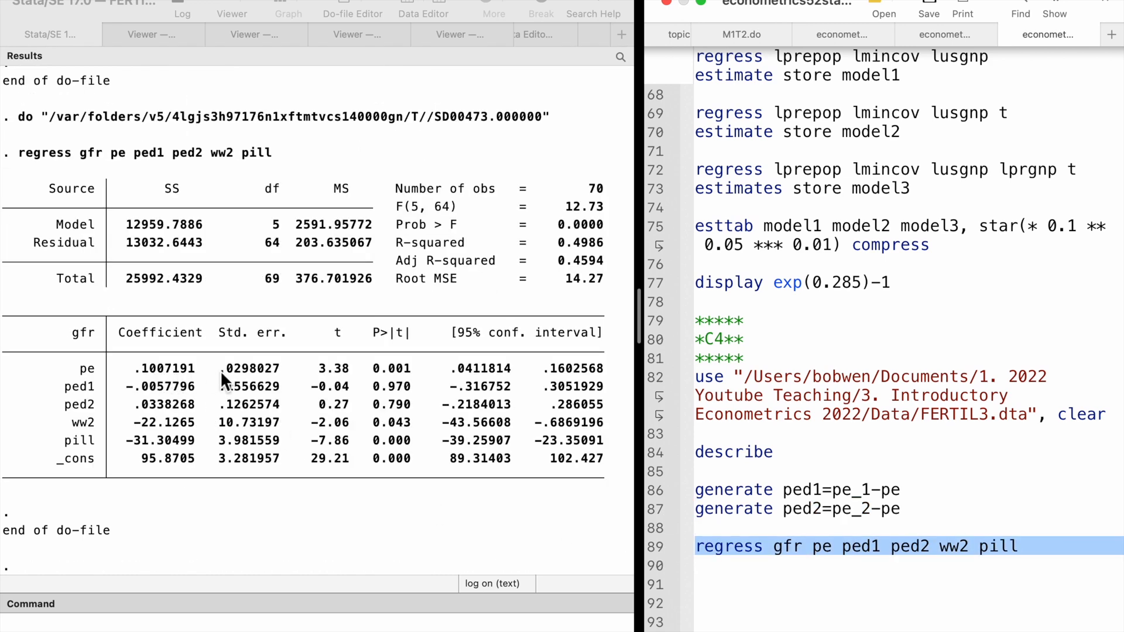
mouse_move(414, 390)
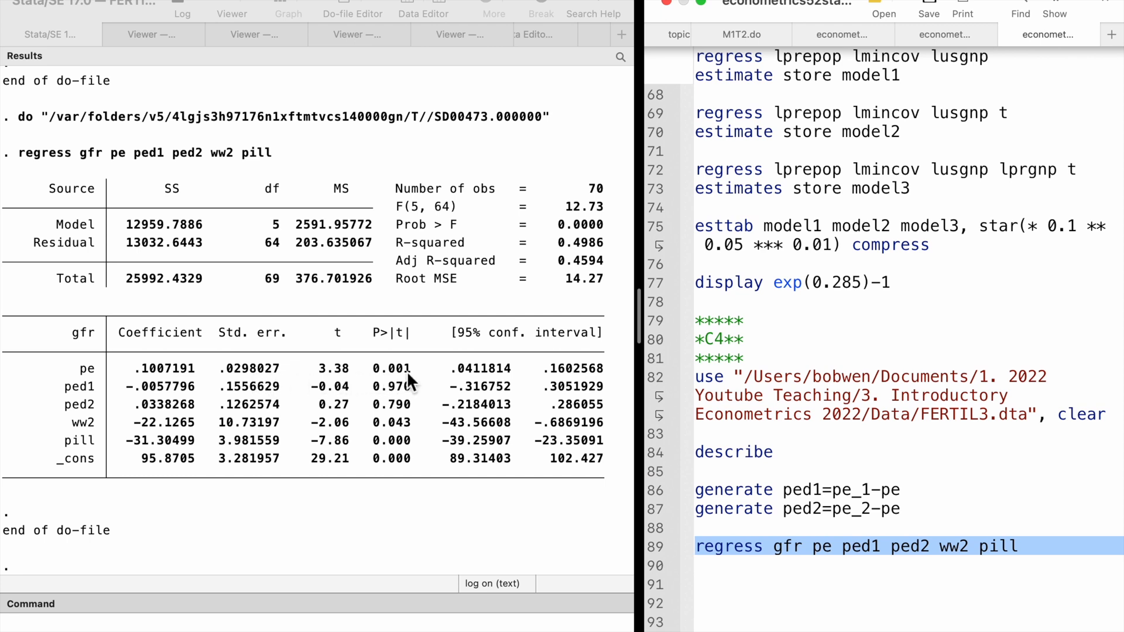
mouse_move(419, 389)
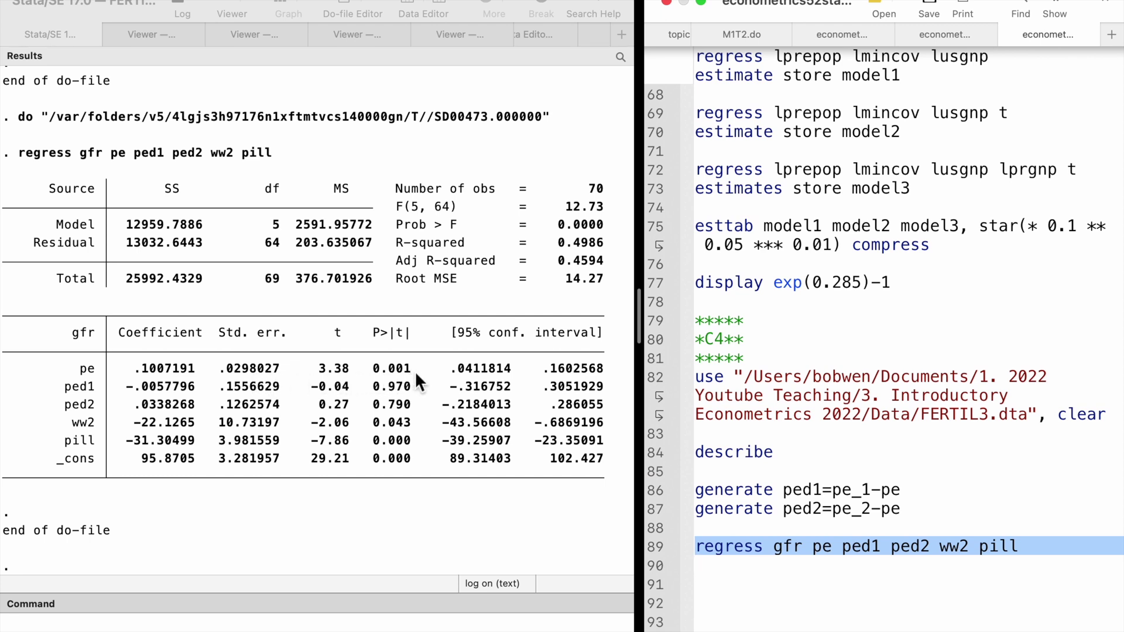